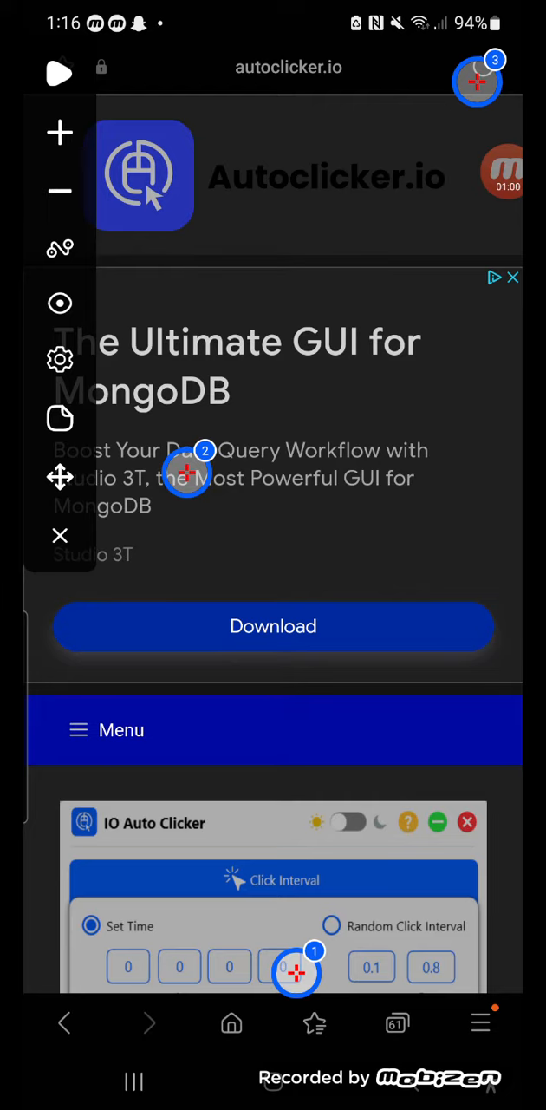
pyautogui.scroll(-3)
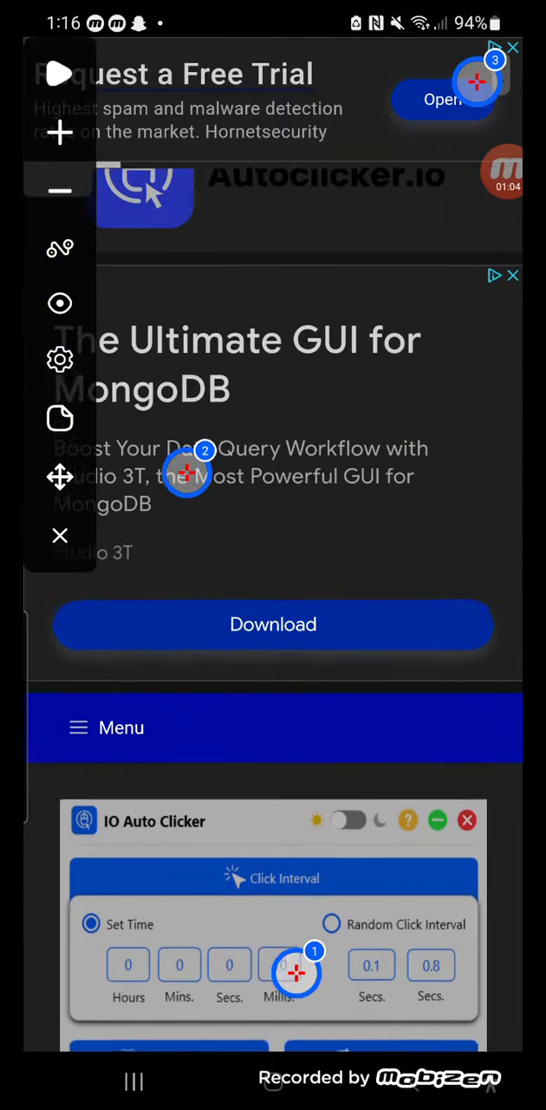
pyautogui.scroll(-3)
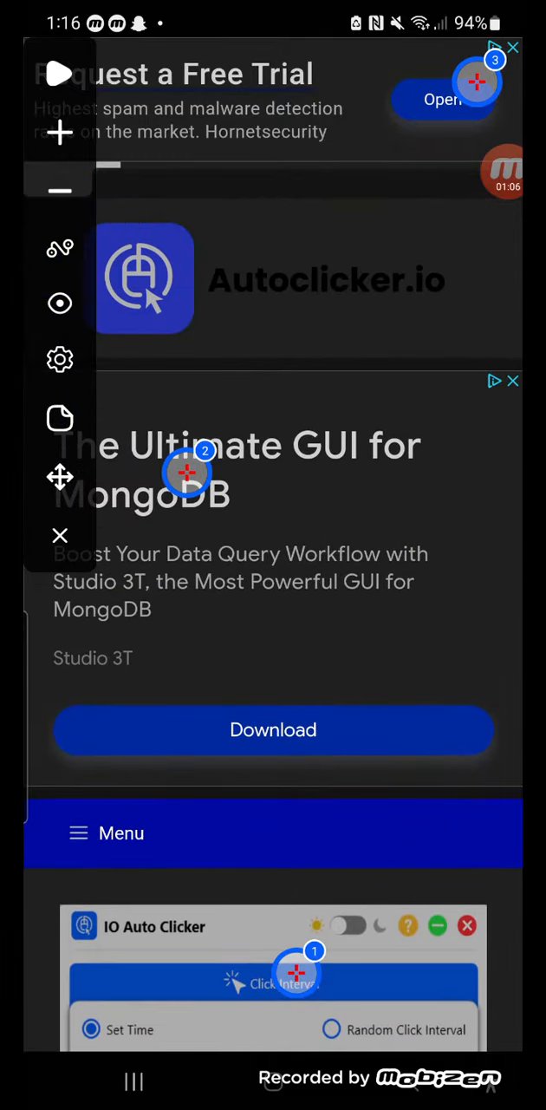